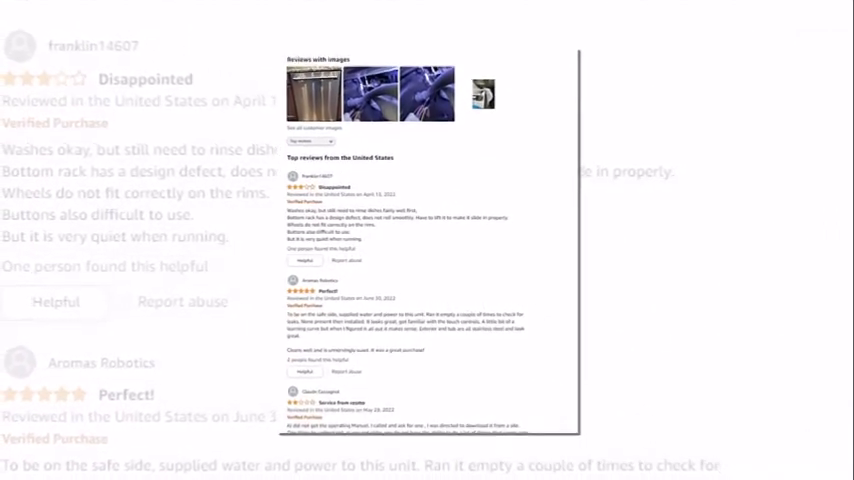
scroll("down", 3)
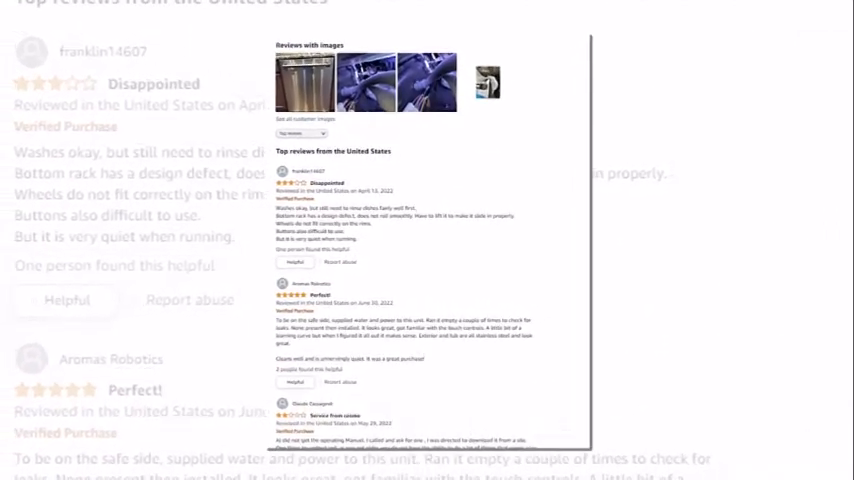